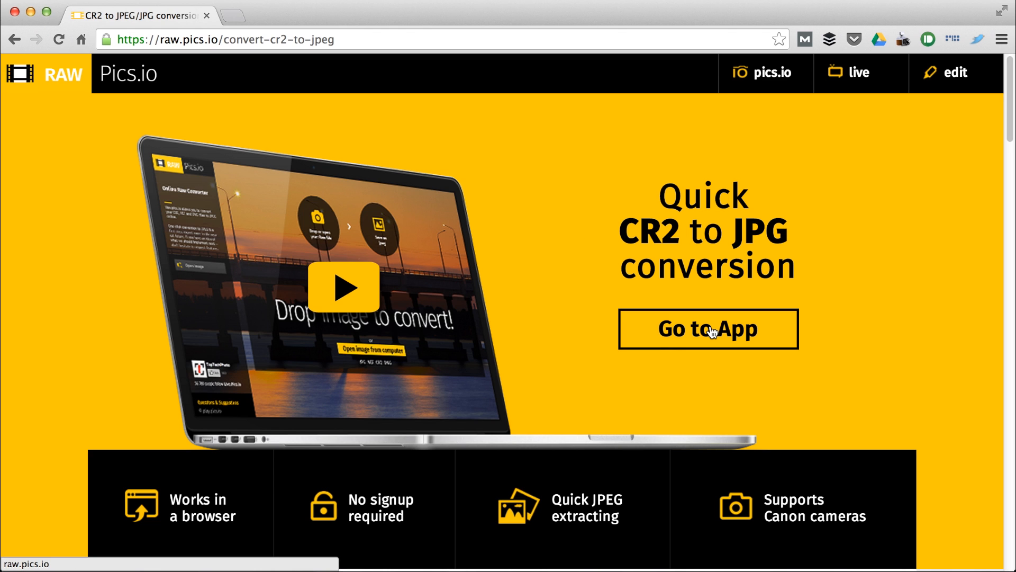
Launch the online converter via Go to App and bookmark its page
{"action": "left_click", "coordinate": [707, 329]}
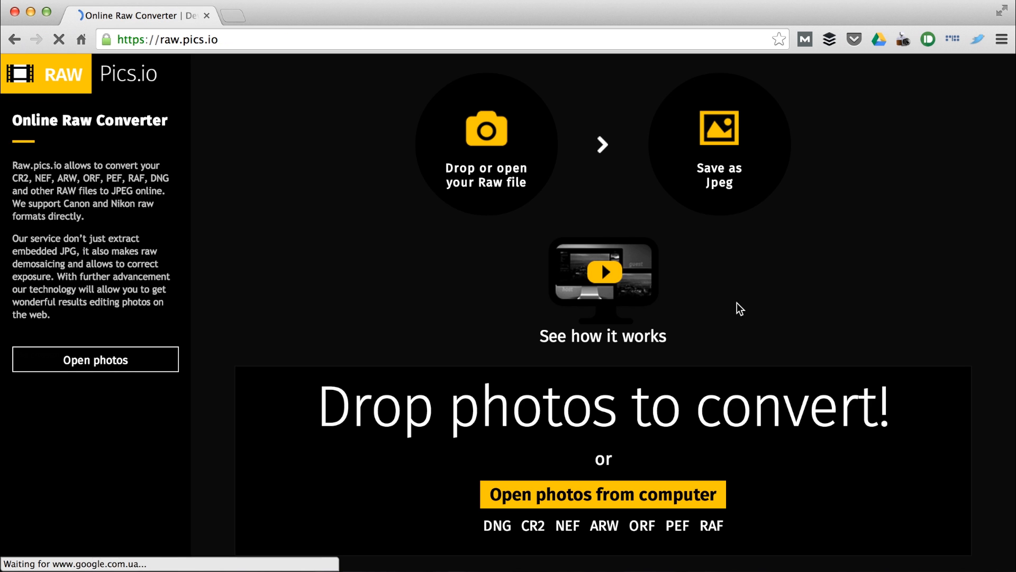
{"action": "mouse_move", "coordinate": [489, 428]}
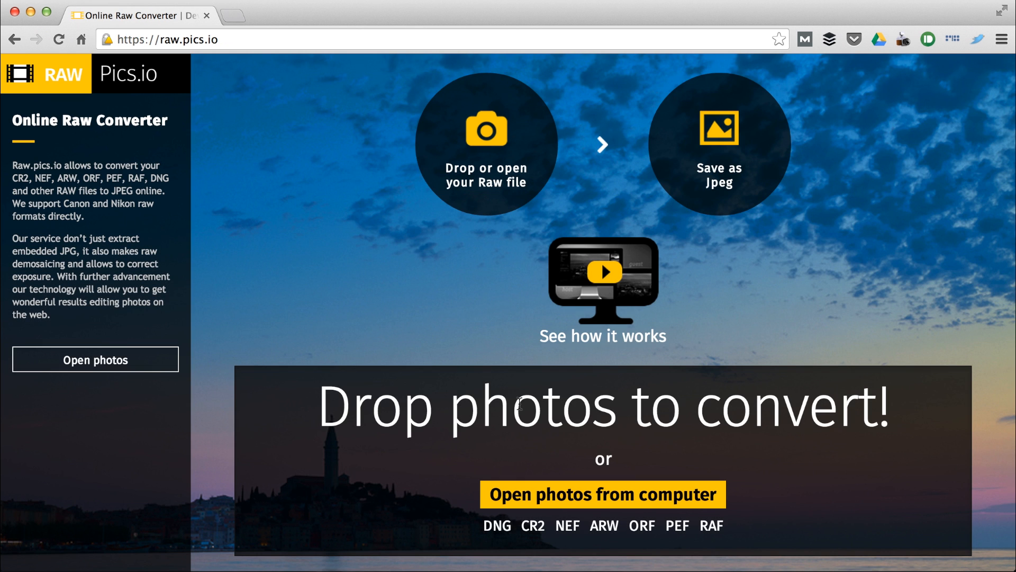
{"action": "left_click", "coordinate": [778, 40]}
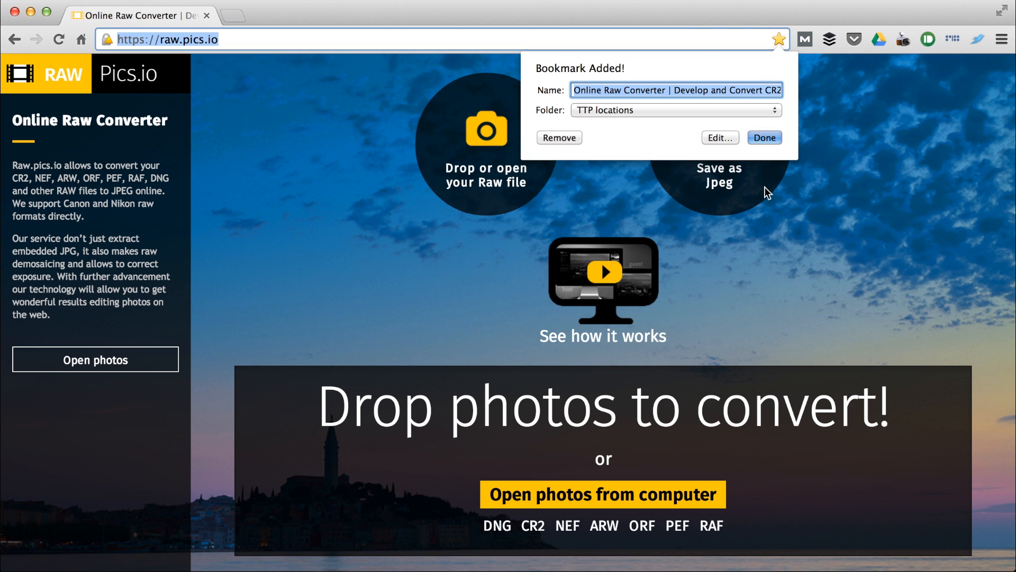
{"action": "left_click", "coordinate": [763, 137]}
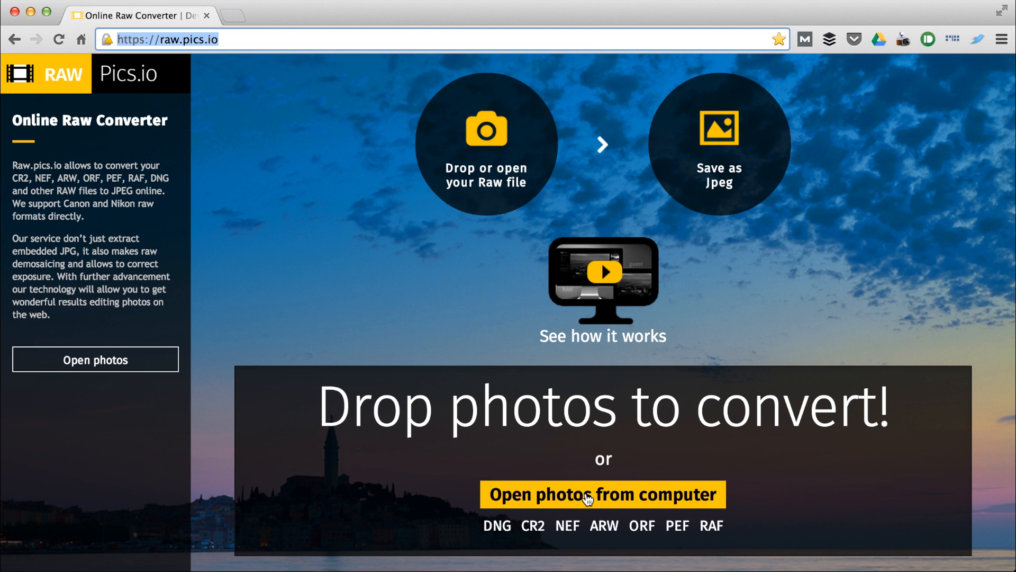
Load IMG_0750.CR2 from the Photos folder via Open photos from computer
{"action": "left_click", "coordinate": [602, 494]}
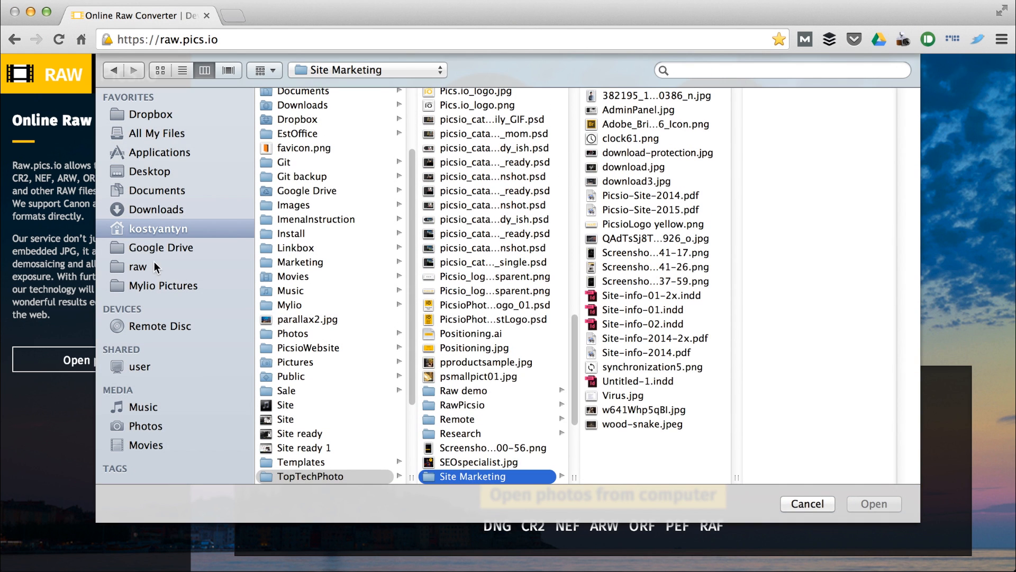
{"action": "left_click", "coordinate": [293, 334]}
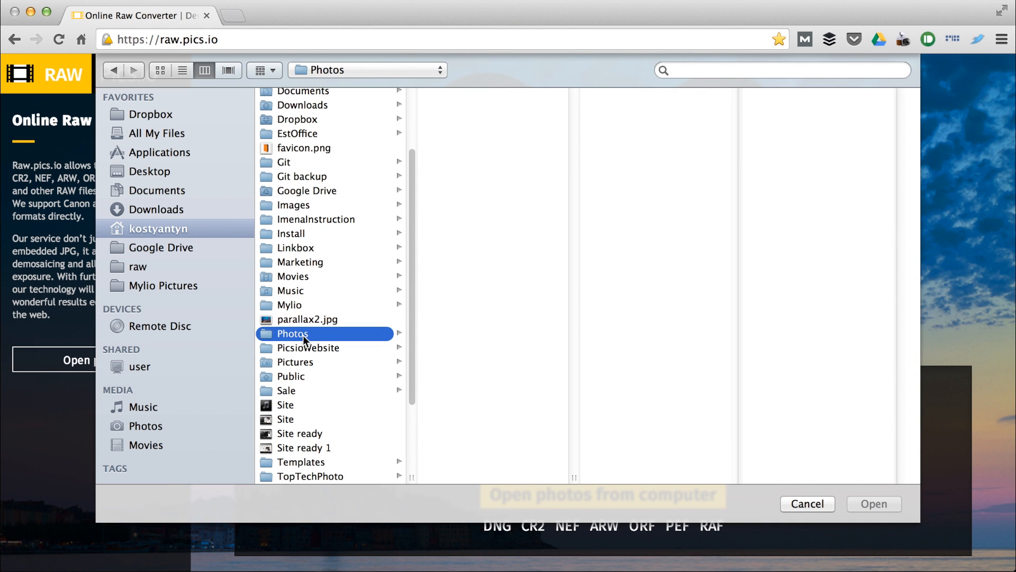
{"action": "left_click", "coordinate": [477, 381]}
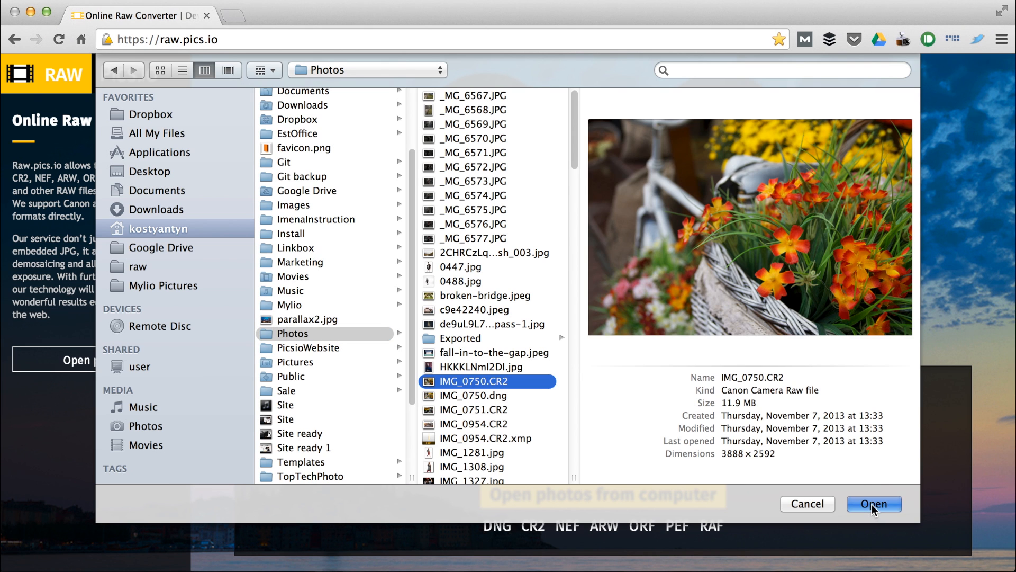
{"action": "left_click", "coordinate": [873, 503]}
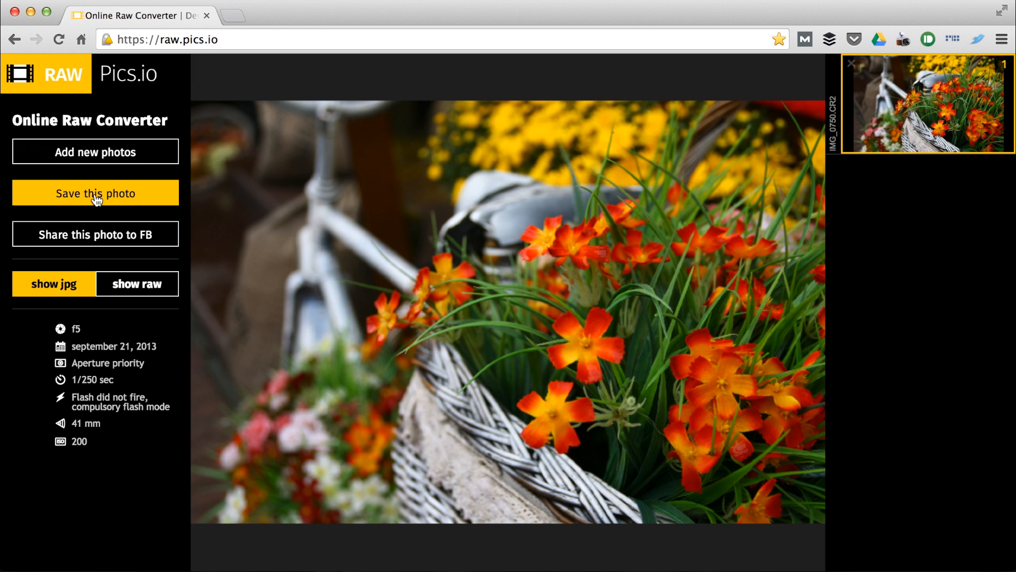
Save this photo as a jpg at quality 85, producing IMG_0750 (1).jpg
{"action": "left_click", "coordinate": [94, 193]}
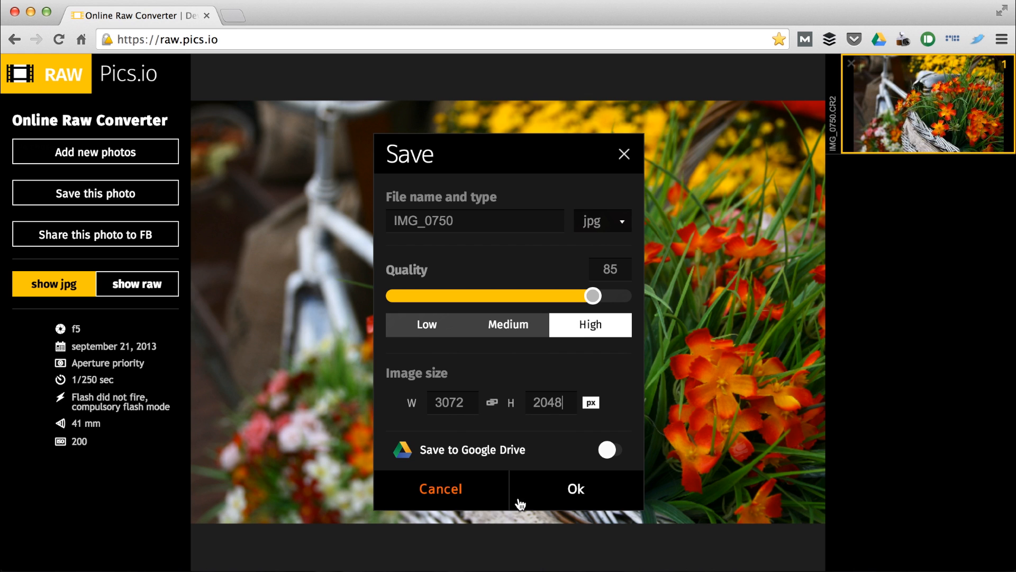
{"action": "left_click", "coordinate": [573, 488]}
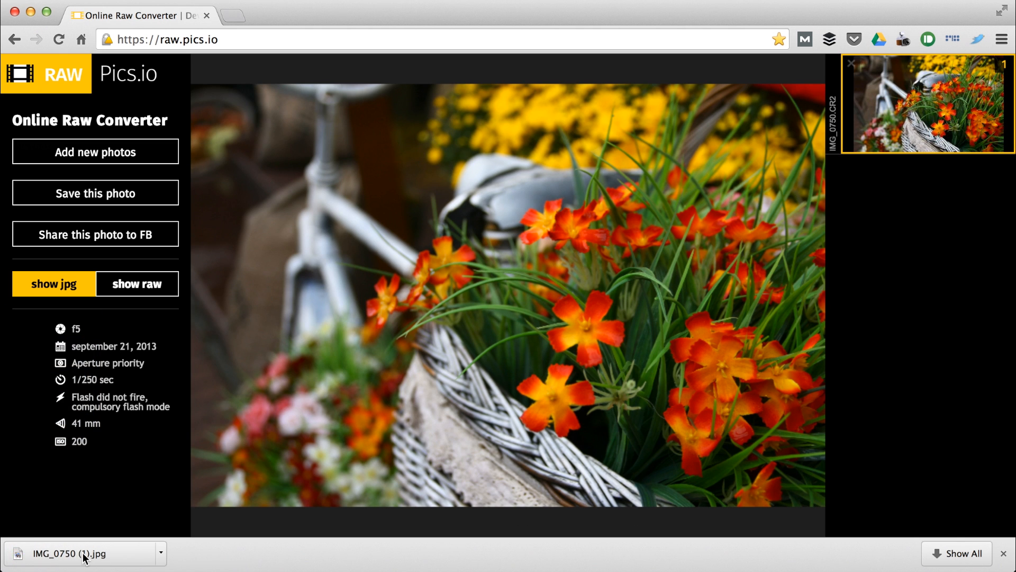
{"action": "mouse_move", "coordinate": [125, 539]}
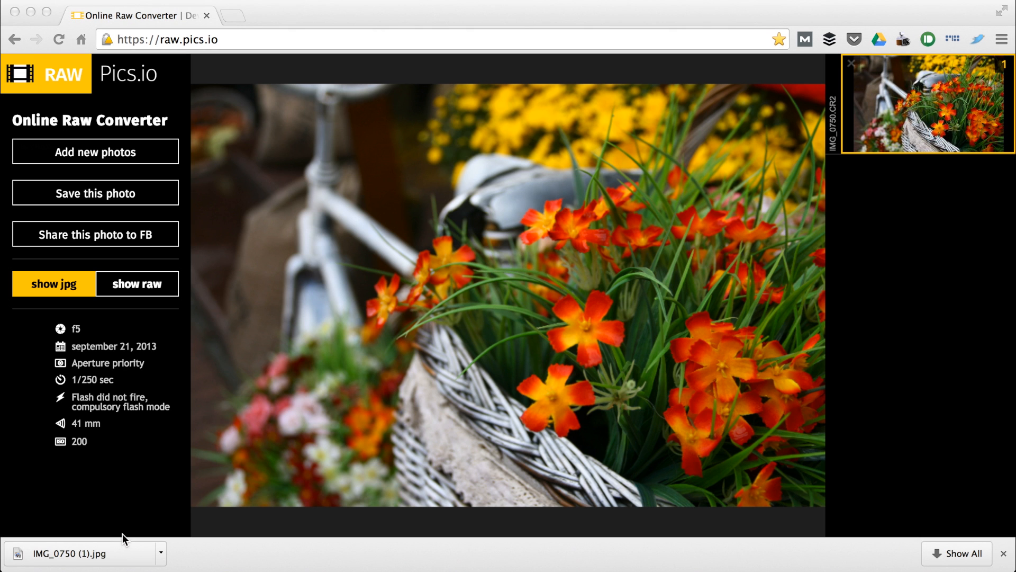
{"action": "mouse_move", "coordinate": [181, 502]}
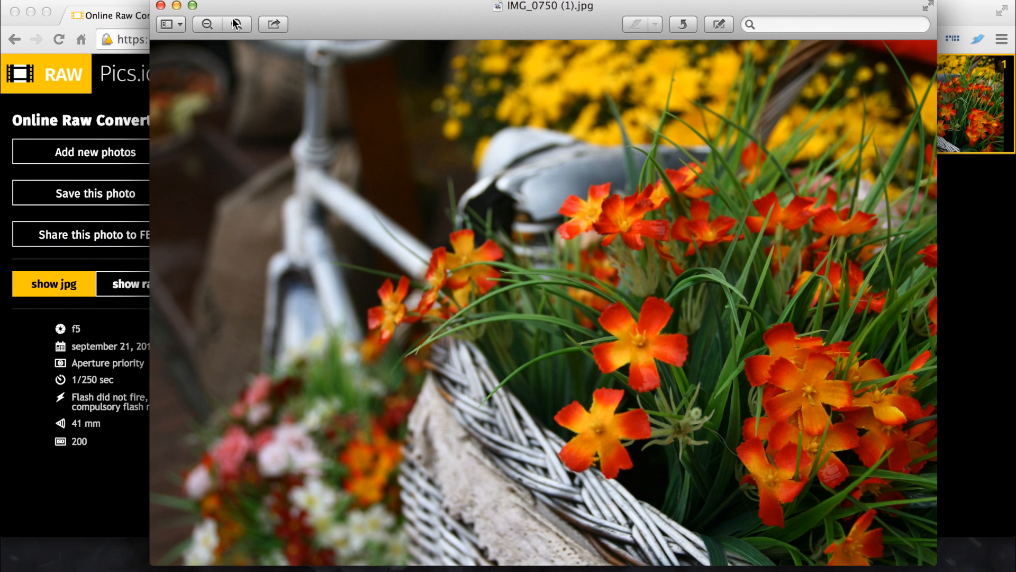
Zoom in on IMG_0750 (1).jpg in Preview, then close the viewer
{"action": "left_click", "coordinate": [236, 24]}
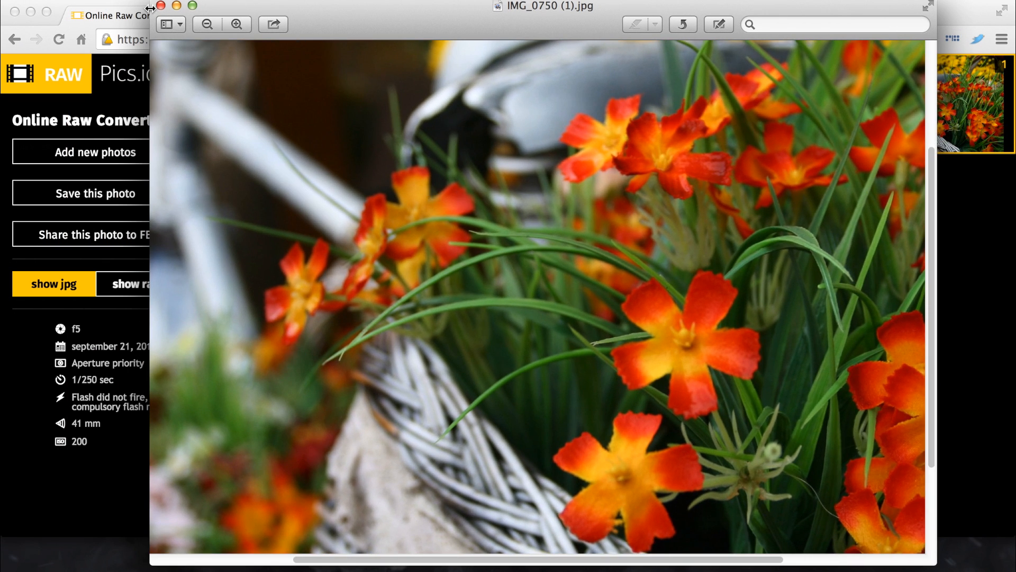
{"action": "left_click", "coordinate": [160, 7]}
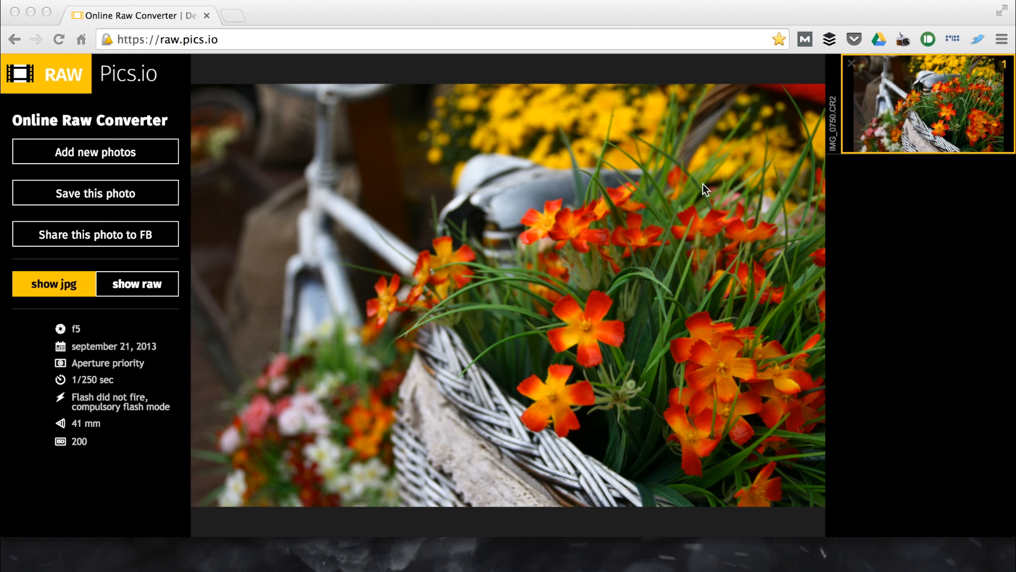
{"action": "mouse_move", "coordinate": [420, 451]}
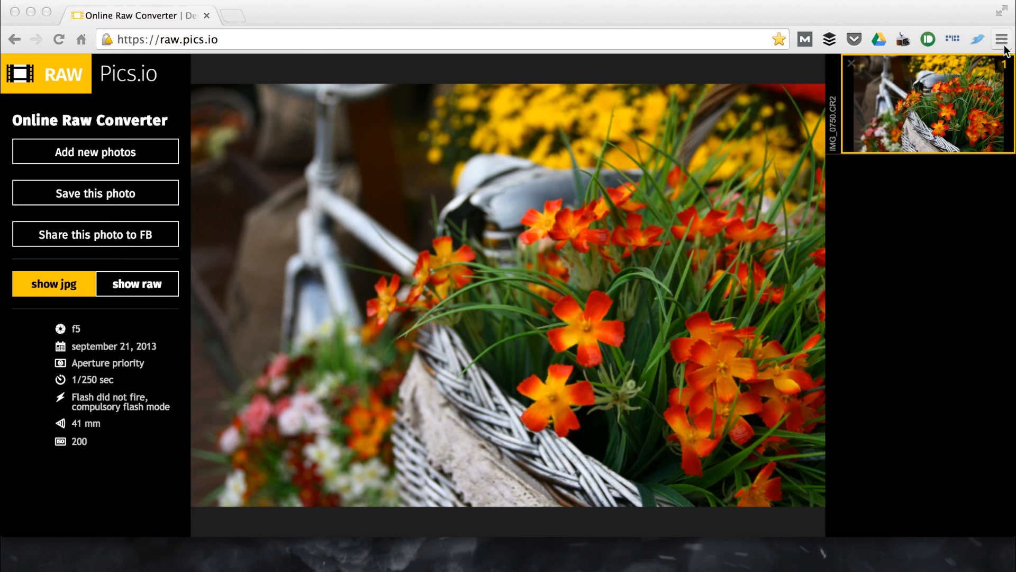
Reveal IMG_0750 (1).jpg in Finder from Chrome's downloads, then request adding more photos in Raw.pics.io
{"action": "left_click", "coordinate": [1000, 39]}
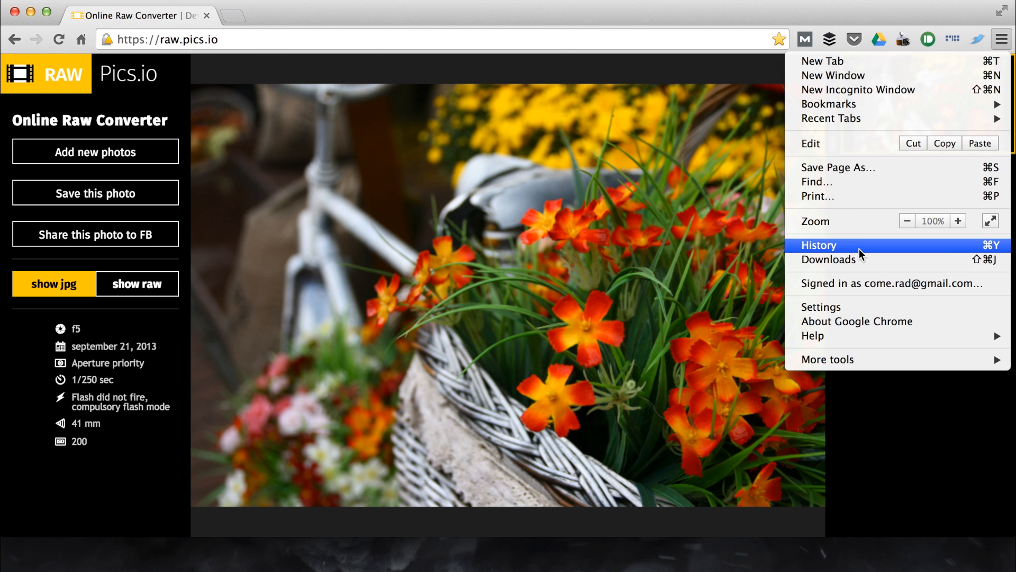
{"action": "left_click", "coordinate": [828, 259]}
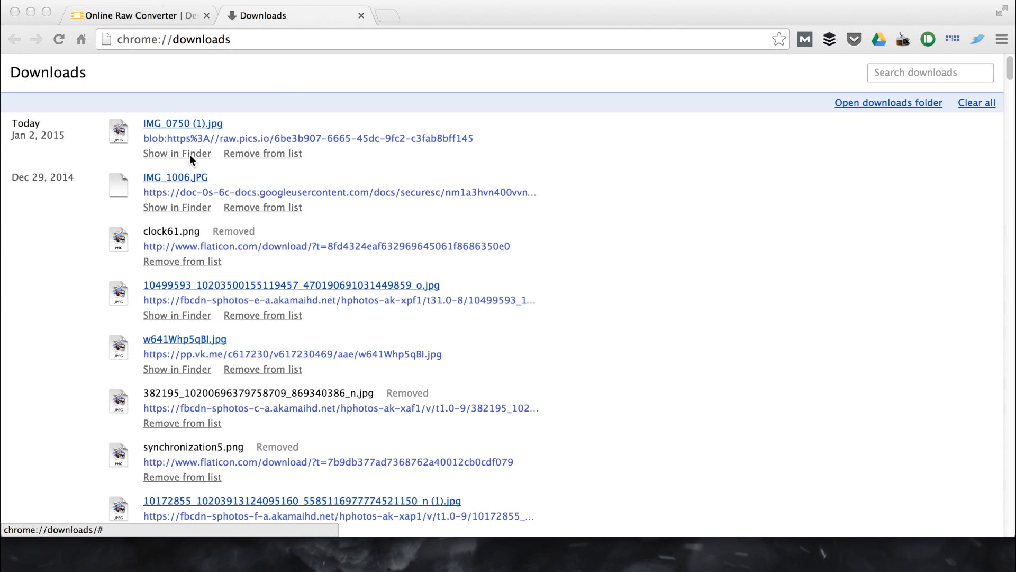
{"action": "left_click", "coordinate": [177, 153]}
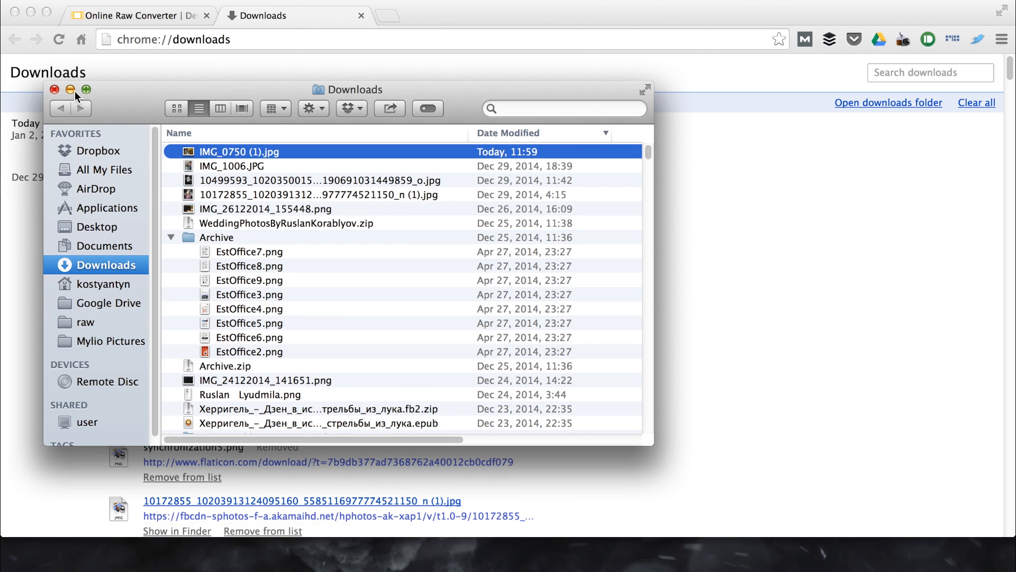
{"action": "left_click", "coordinate": [129, 15]}
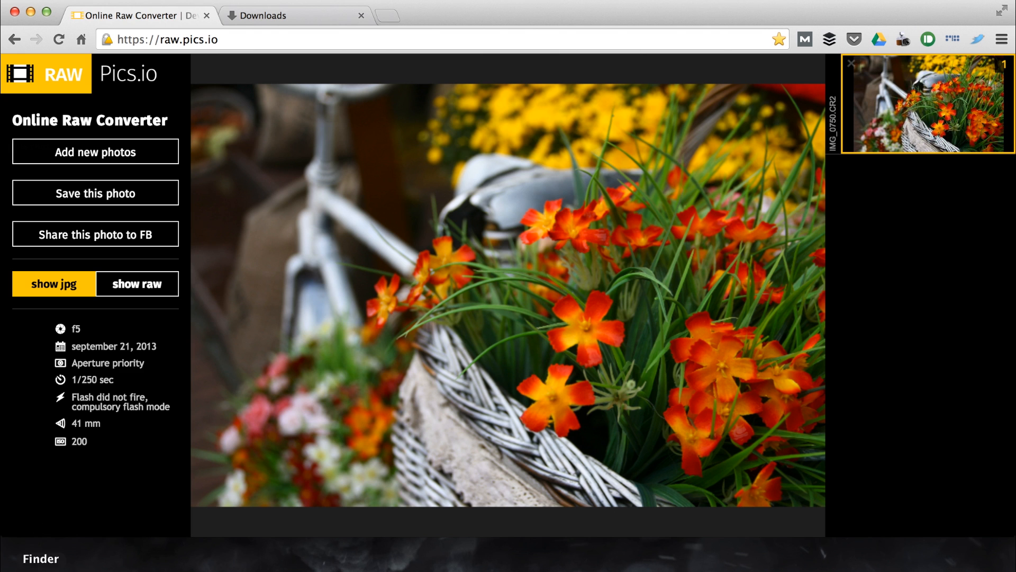
{"action": "mouse_move", "coordinate": [149, 375]}
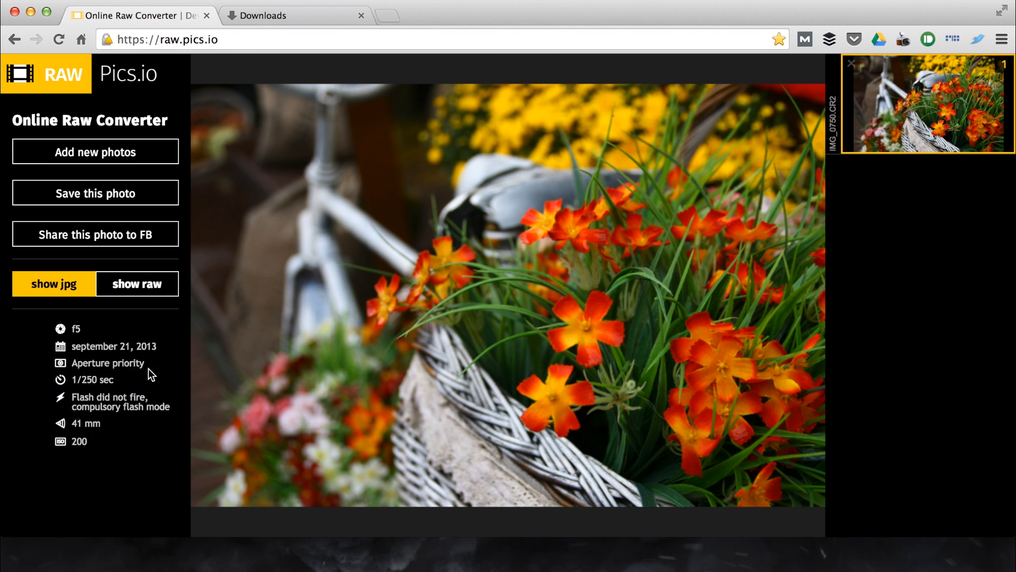
{"action": "left_click", "coordinate": [95, 152]}
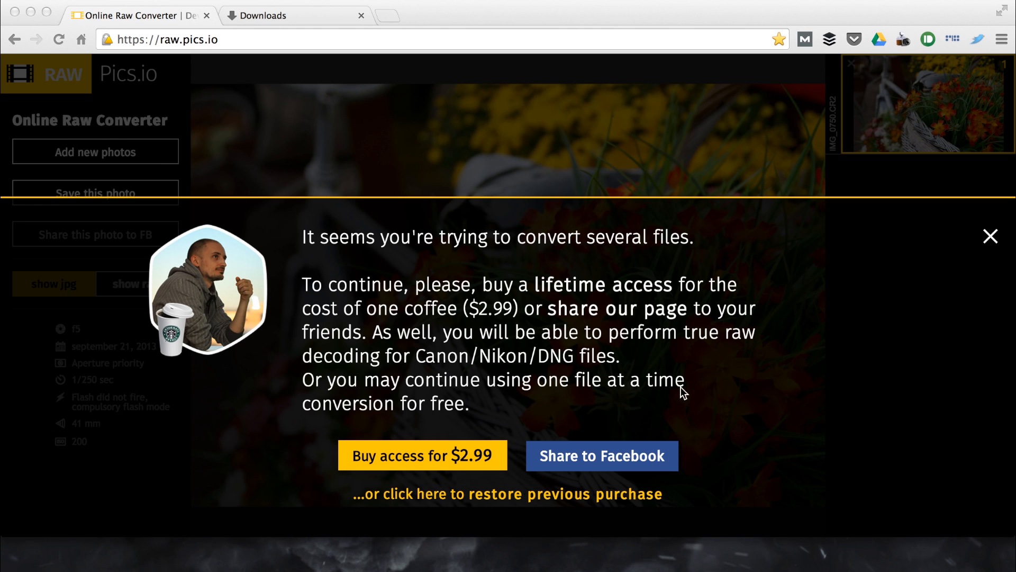
{"action": "mouse_move", "coordinate": [625, 293]}
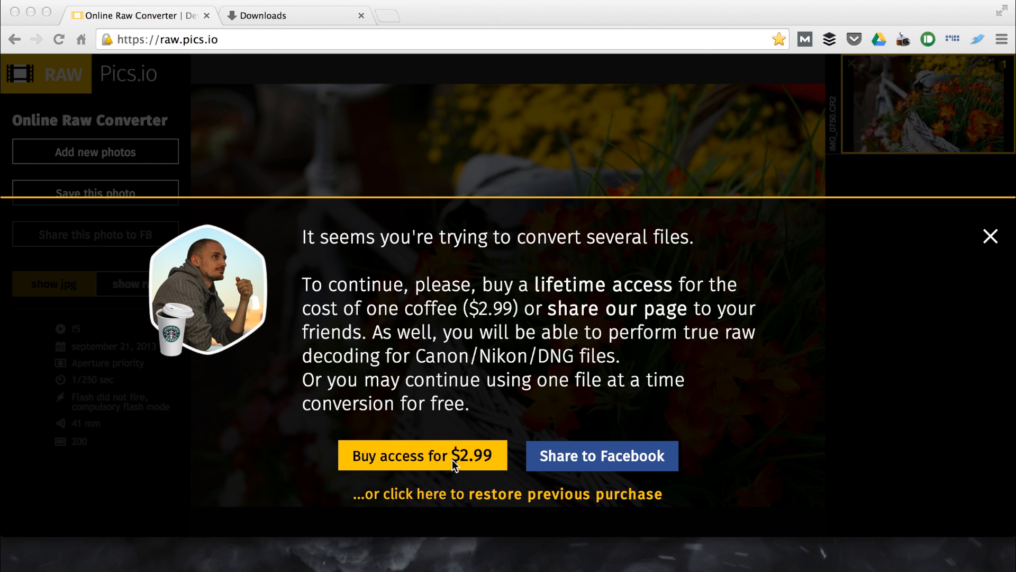
Pay $2.99 through Stripe with saved email and card details for lifetime multi-file access
{"action": "left_click", "coordinate": [422, 455]}
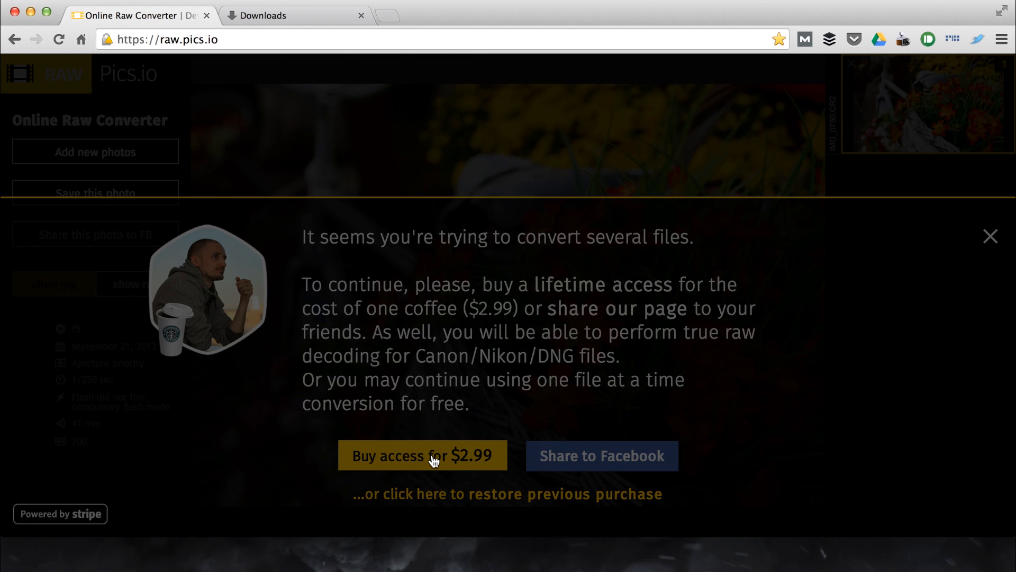
{"action": "left_click", "coordinate": [422, 455]}
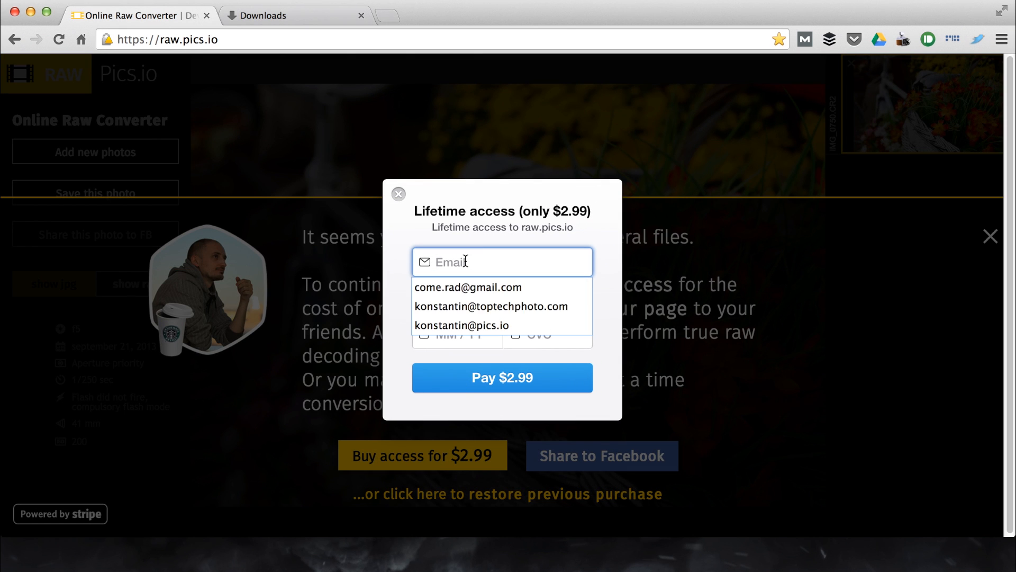
{"action": "left_click", "coordinate": [467, 286]}
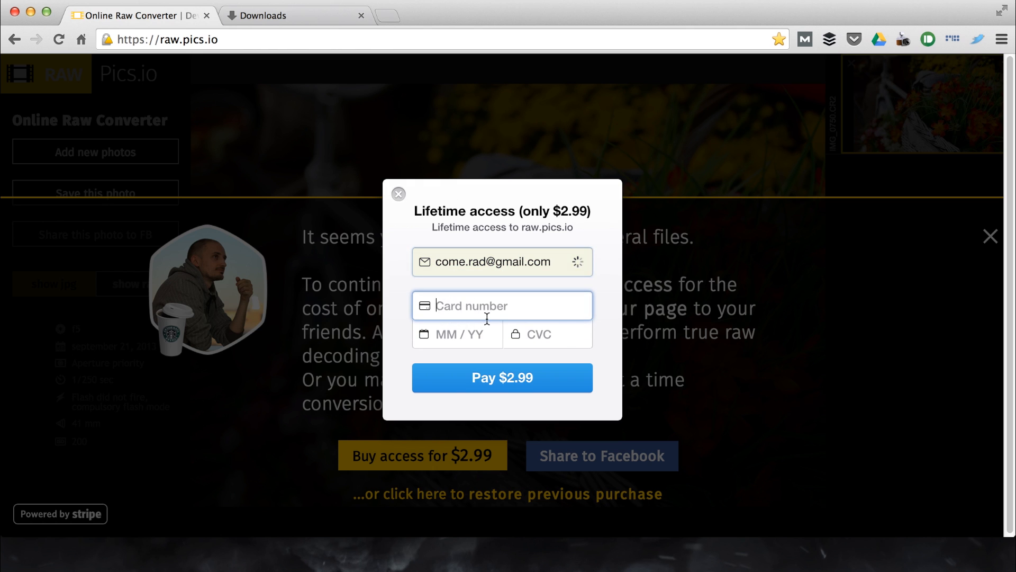
{"action": "type", "text": "407"}
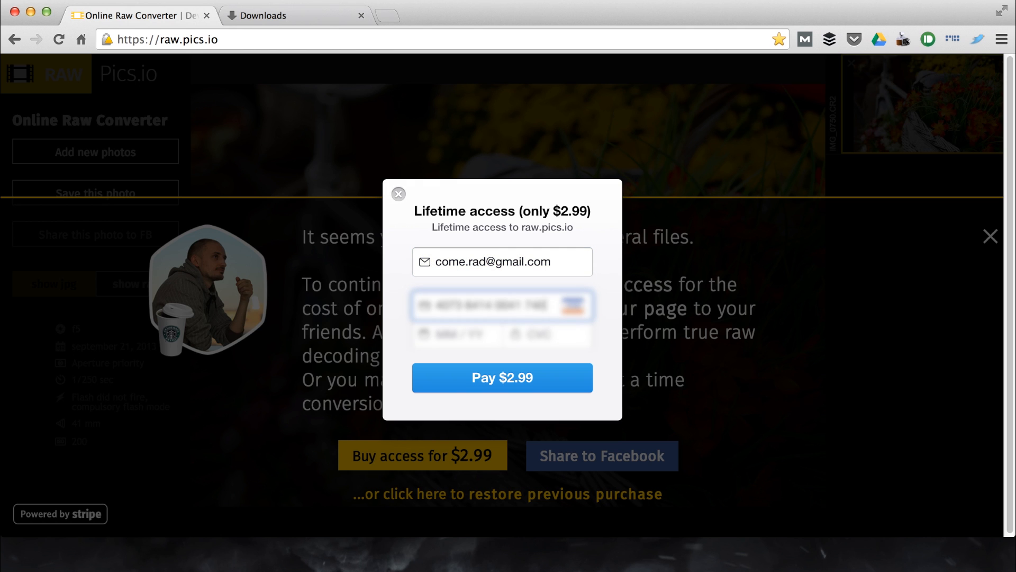
{"action": "left_click", "coordinate": [547, 335]}
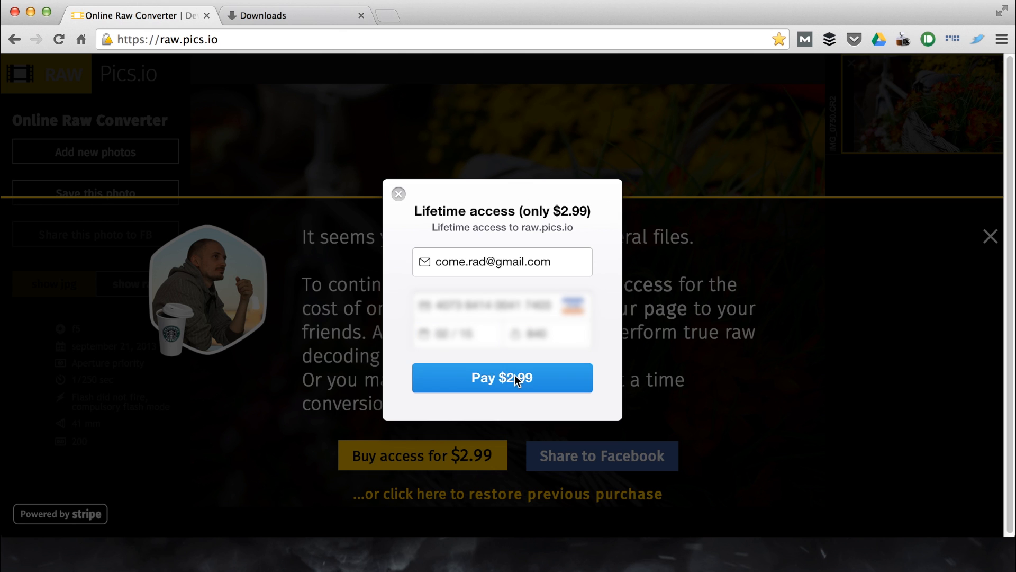
{"action": "left_click", "coordinate": [502, 377]}
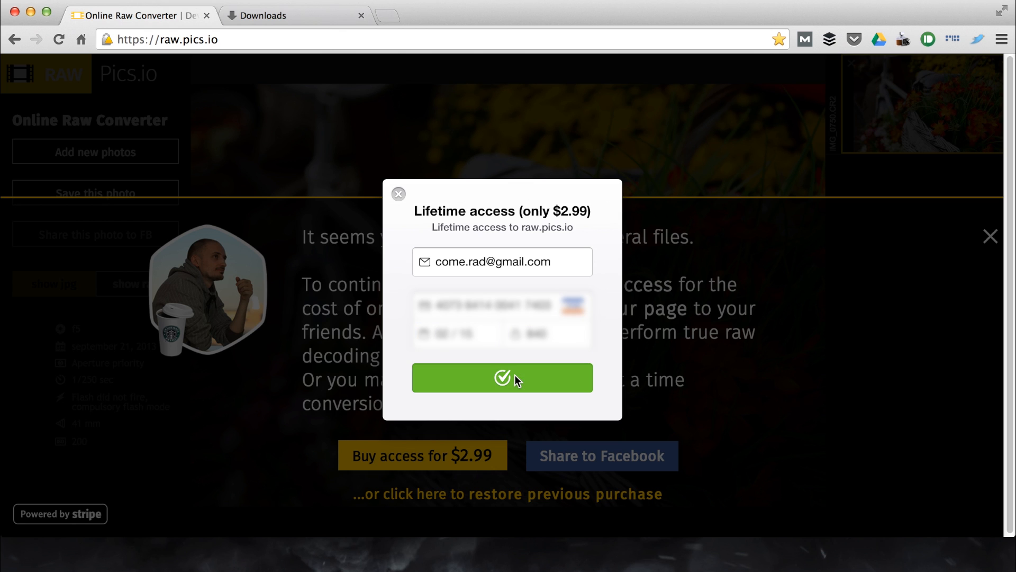
{"action": "left_click", "coordinate": [501, 377]}
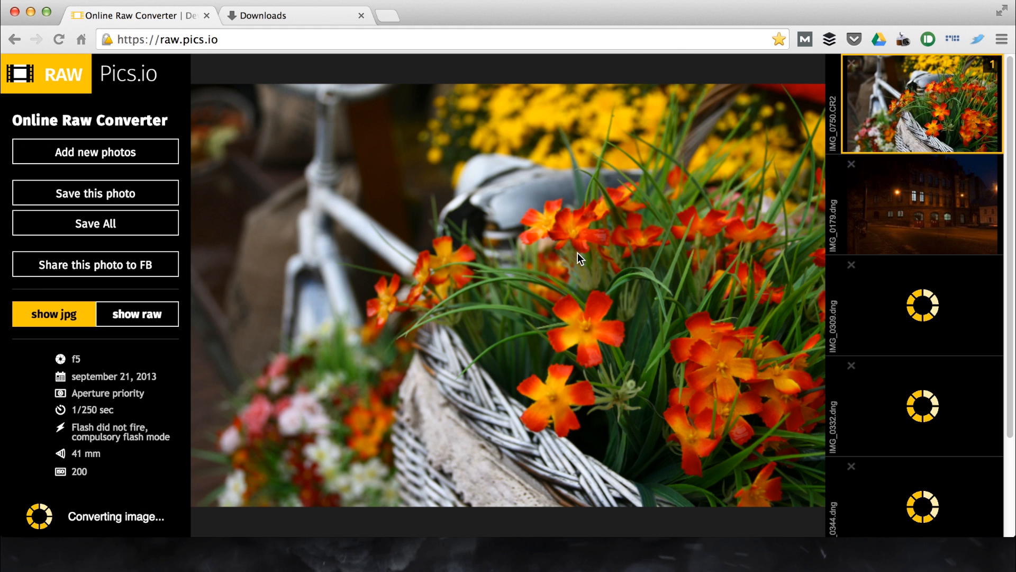
View IMG_0179.dng, then the church facade IMG_0309.dng from the thumbnail strip
{"action": "left_click", "coordinate": [922, 206]}
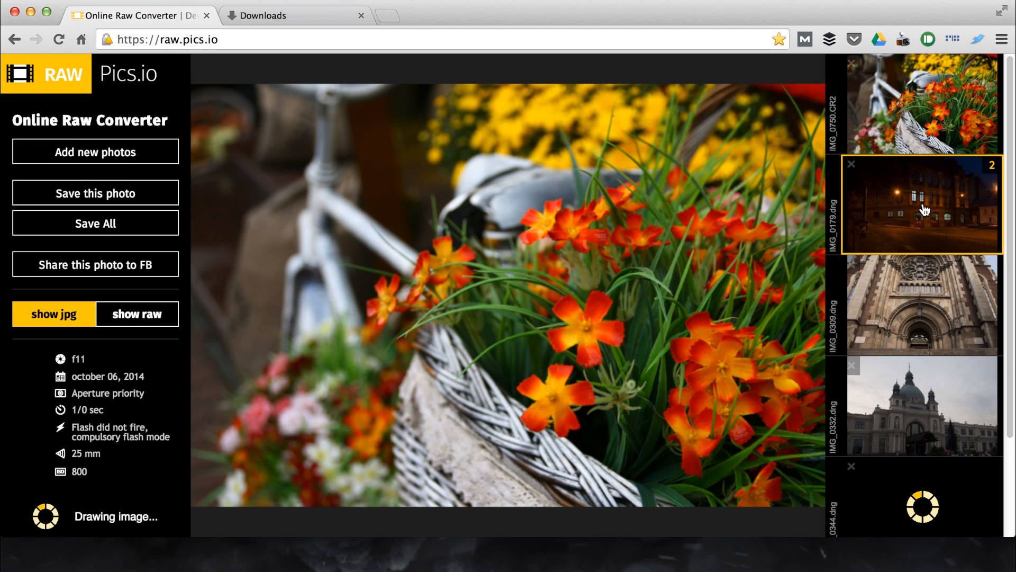
{"action": "left_click", "coordinate": [921, 305]}
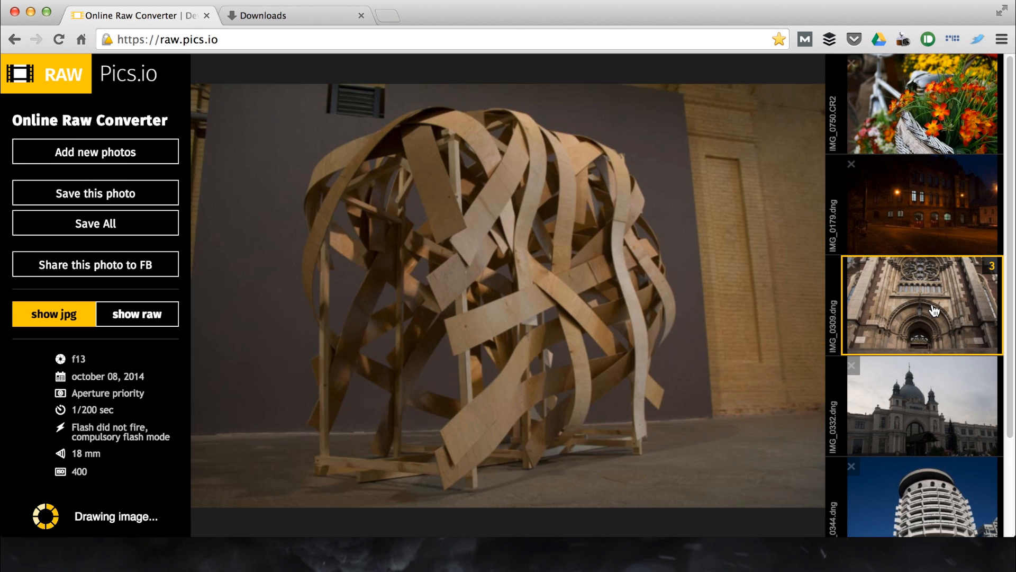
{"action": "left_click", "coordinate": [920, 304]}
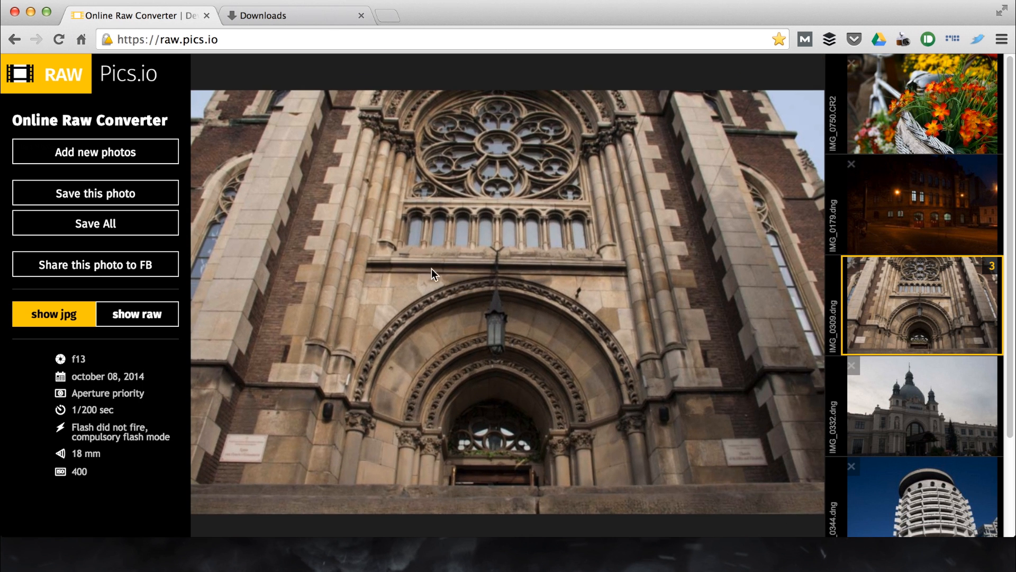
{"action": "mouse_move", "coordinate": [312, 305]}
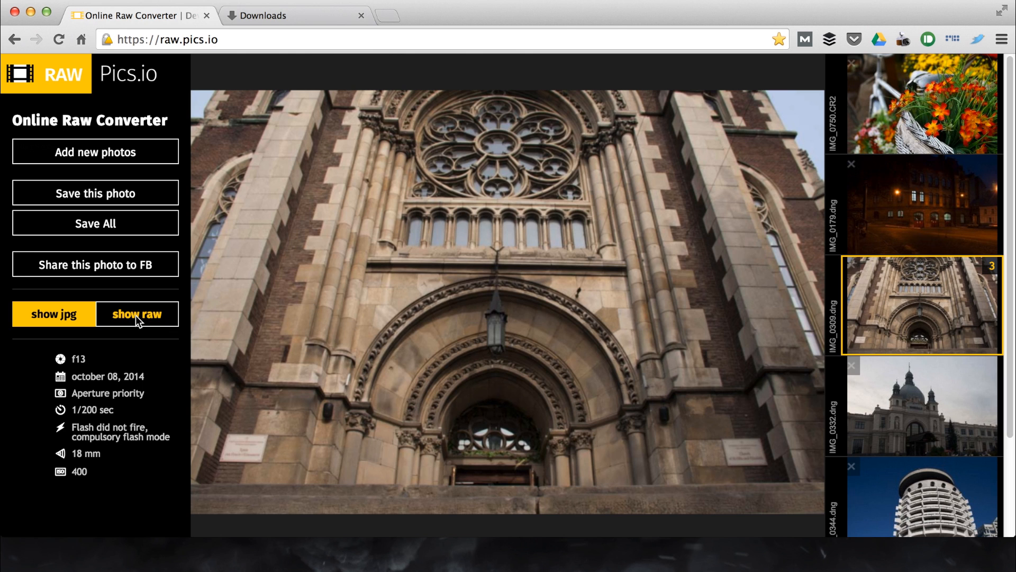
Enable show raw on IMG_0309.dng so the raw decode appears at 0 EV exposure
{"action": "left_click", "coordinate": [137, 314]}
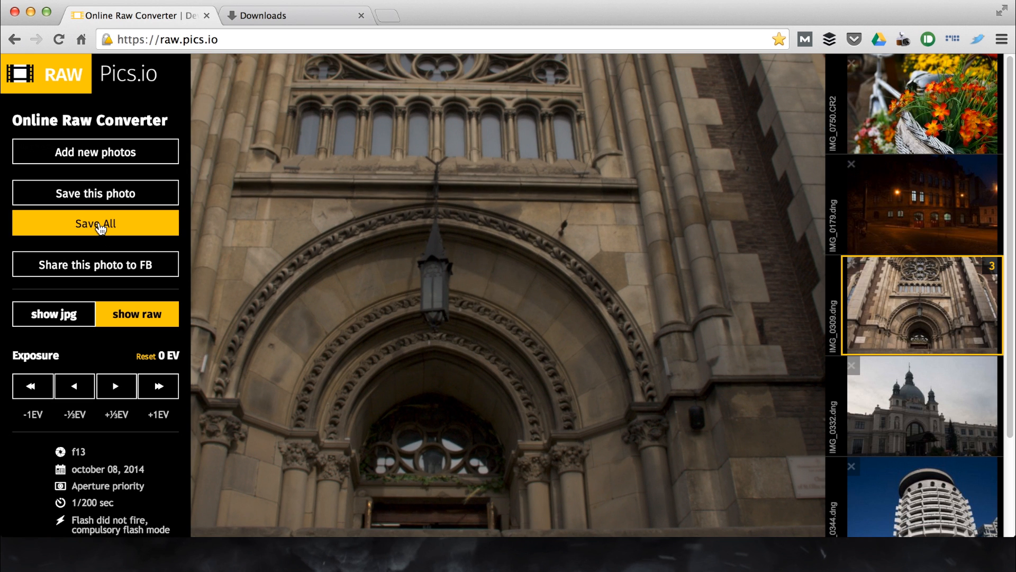
Save All converted photos as jpg at quality 85, starting with IMG_0750.CR2.jpg
{"action": "left_click", "coordinate": [94, 223]}
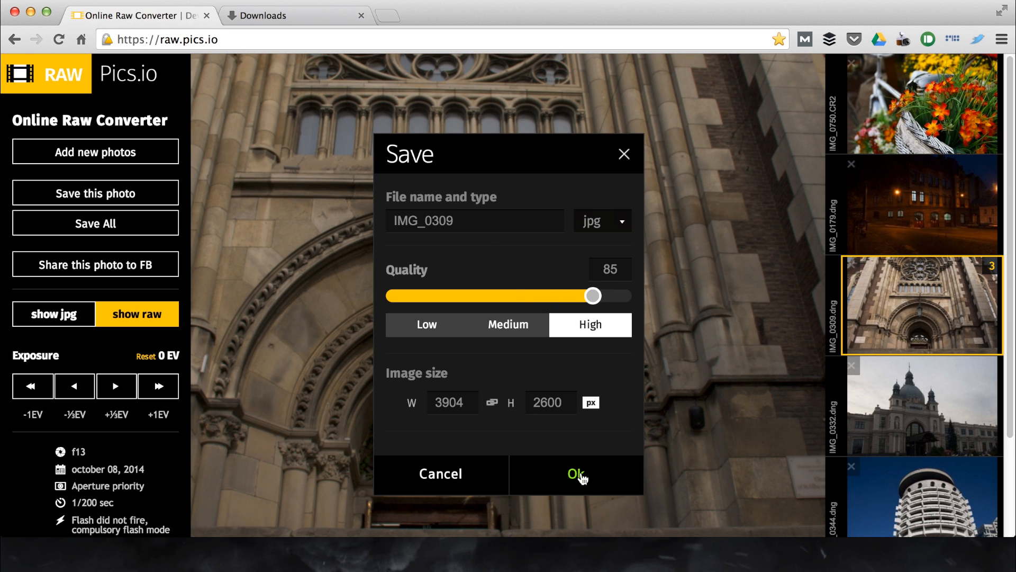
{"action": "left_click", "coordinate": [575, 473]}
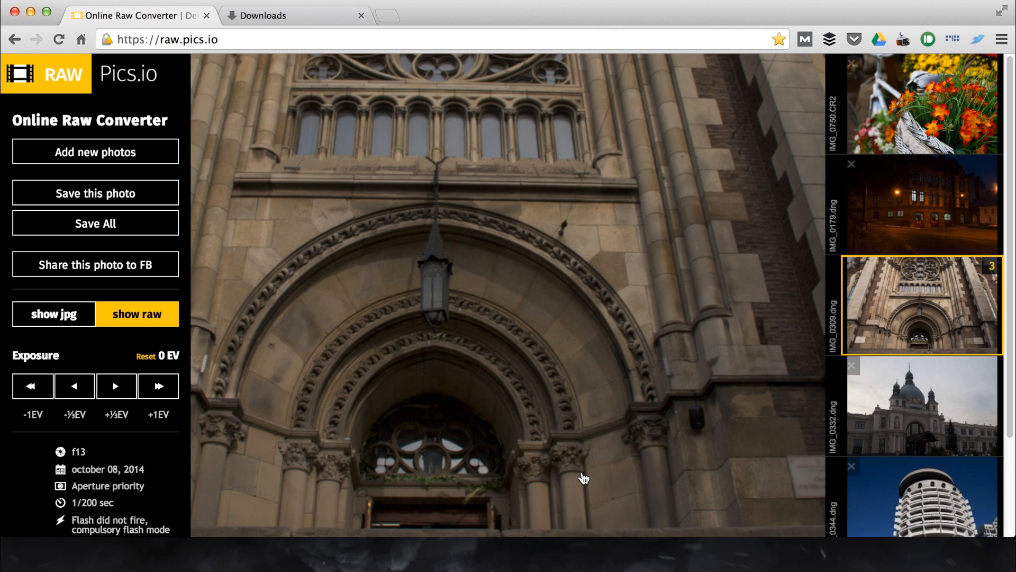
{"action": "left_click", "coordinate": [95, 192]}
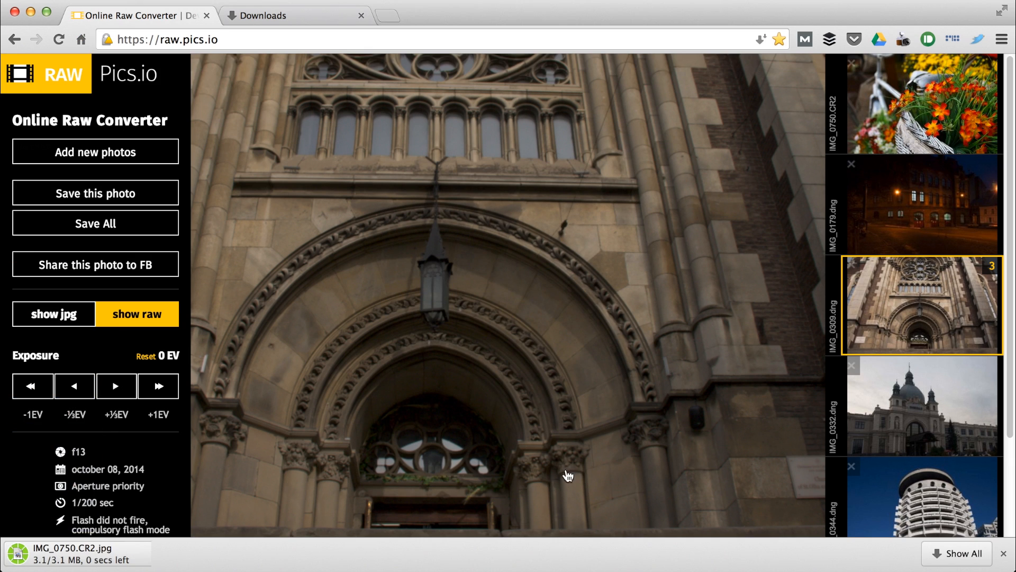